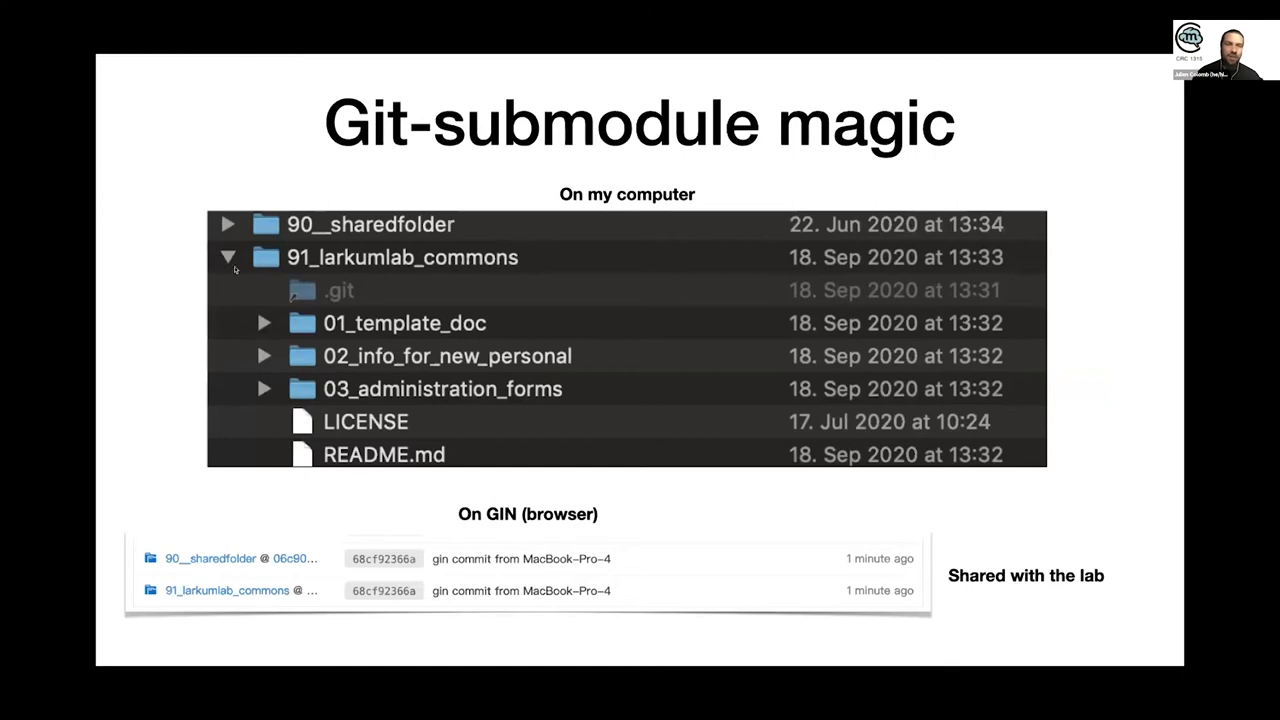
{"action": "mouse_move", "coordinate": [305, 290]}
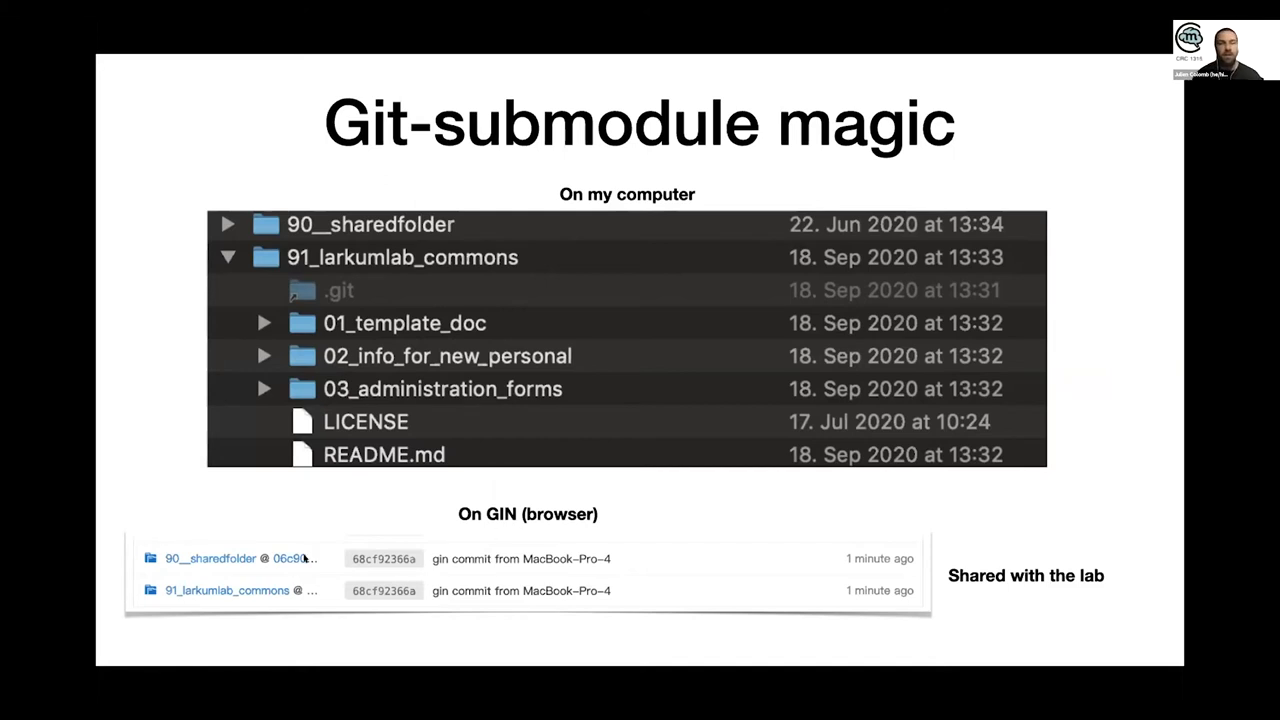
{"action": "mouse_move", "coordinate": [332, 343]}
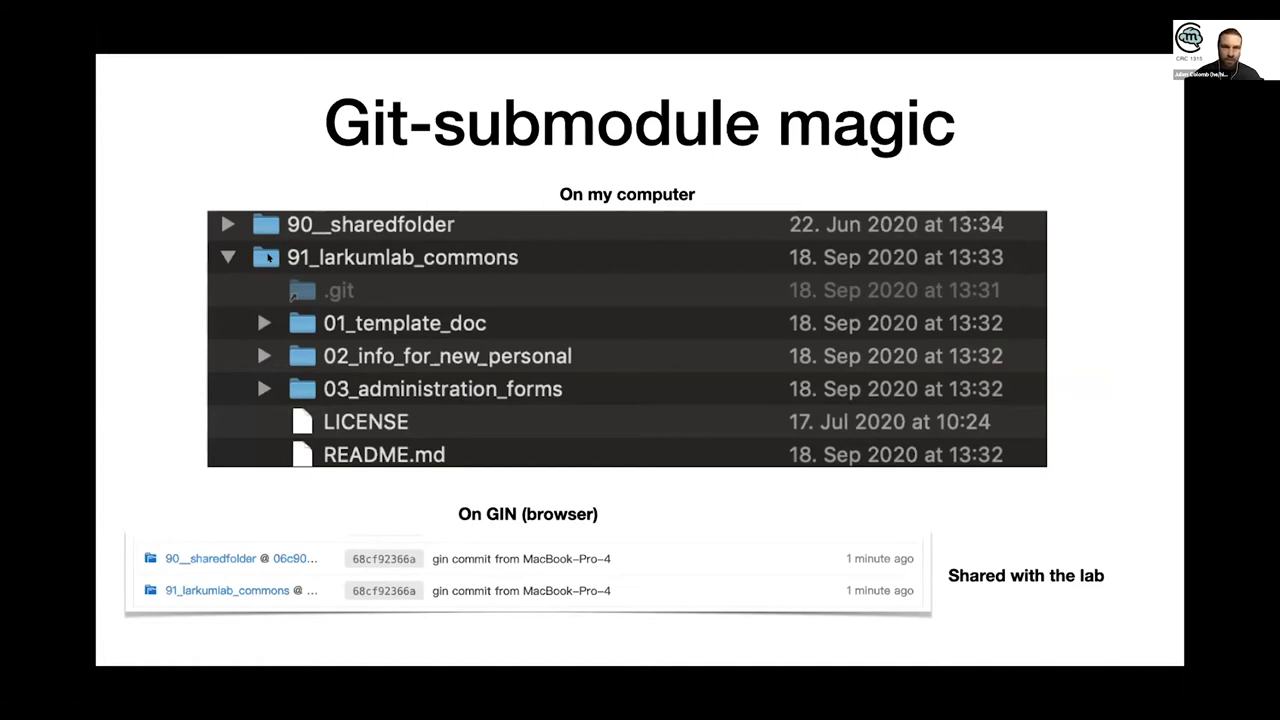
- Advance past the tools diagram to the 'A research repository template' slide
{"action": "key", "text": "right"}
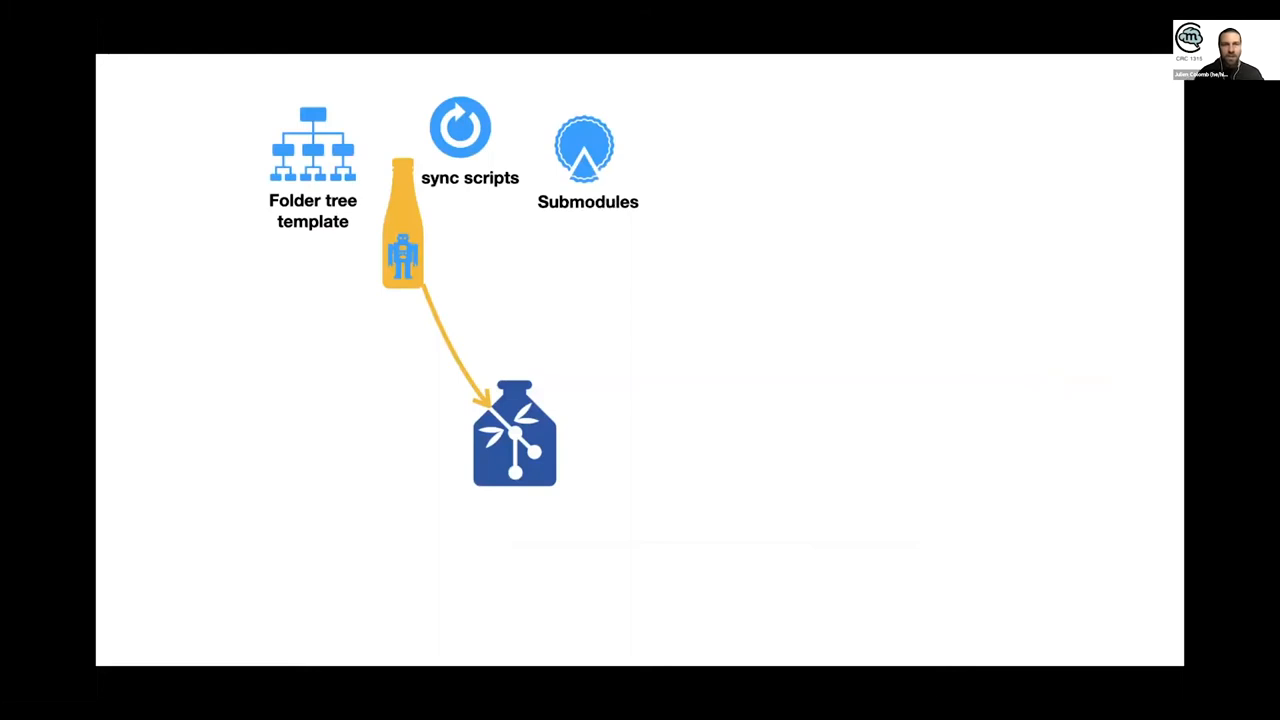
{"action": "mouse_move", "coordinate": [510, 244]}
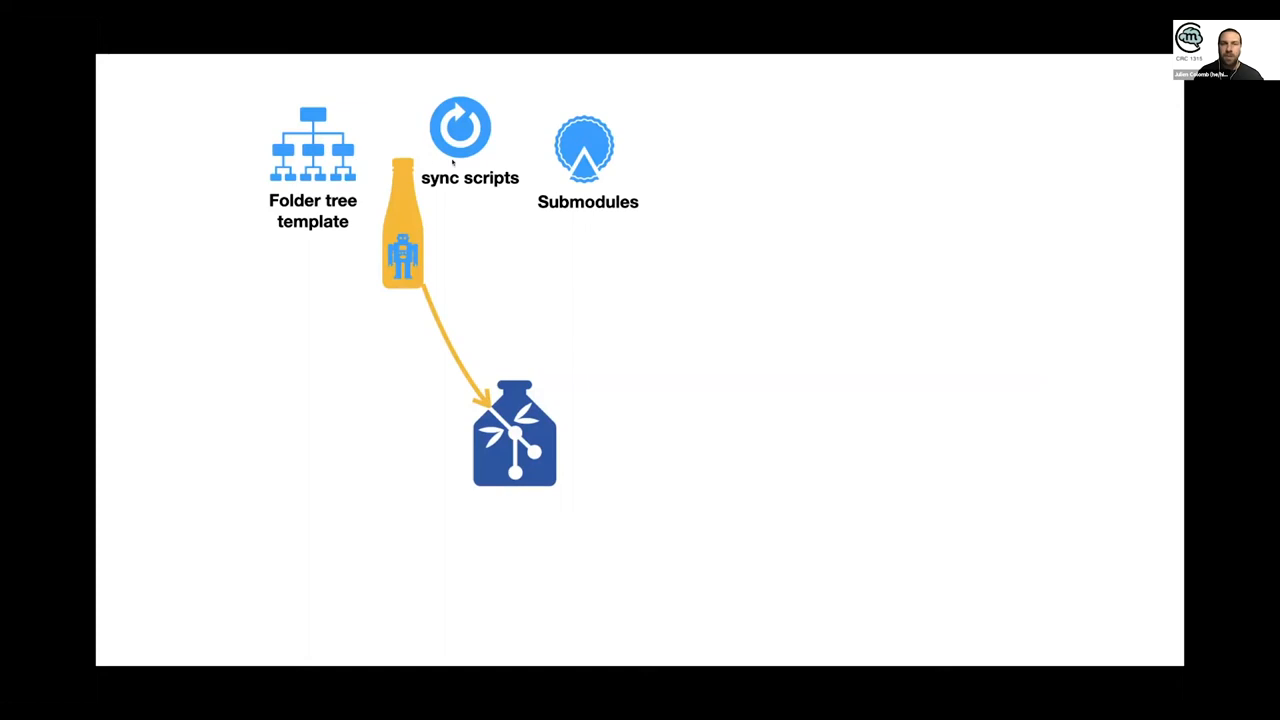
{"action": "mouse_move", "coordinate": [521, 181]}
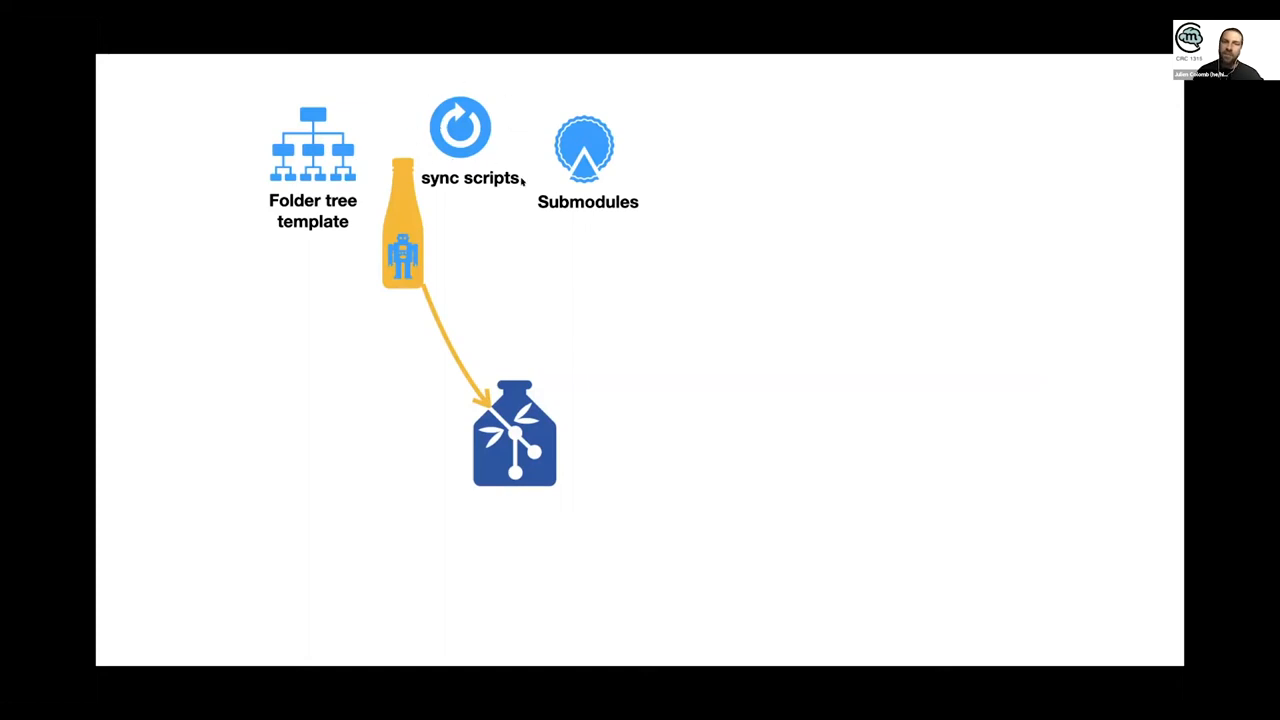
{"action": "mouse_move", "coordinate": [475, 256]}
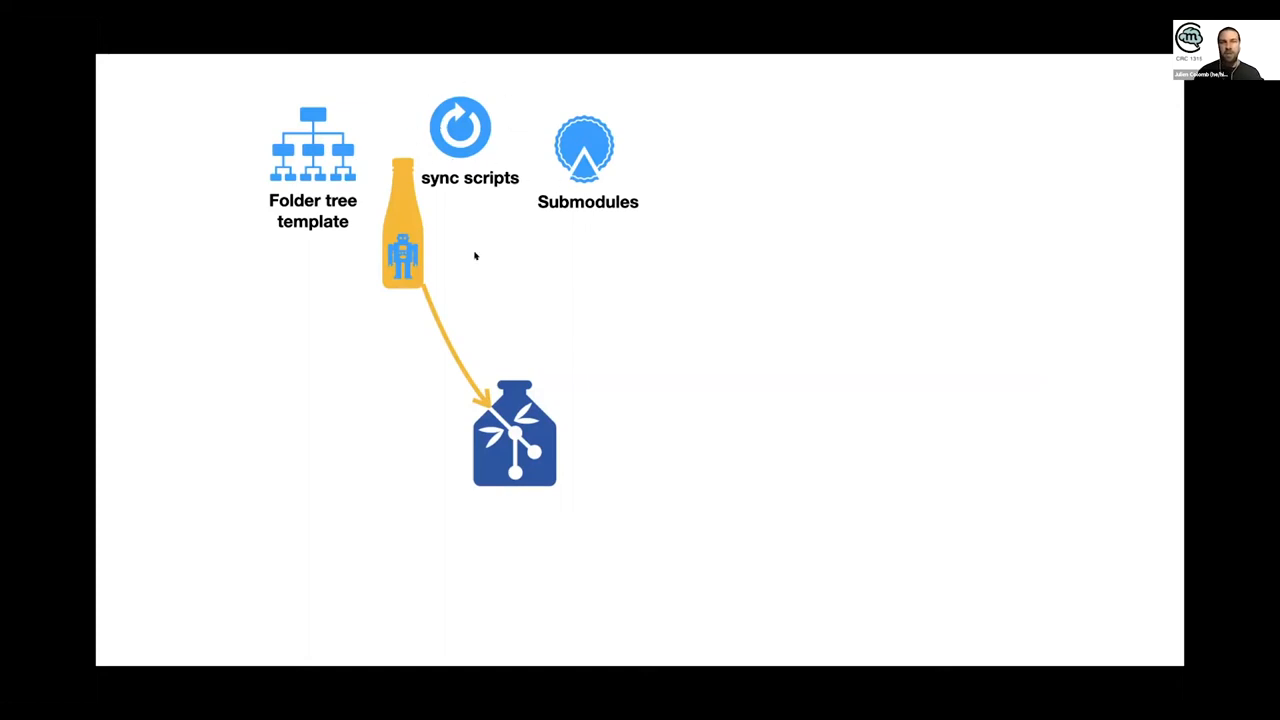
{"action": "mouse_move", "coordinate": [585, 522]}
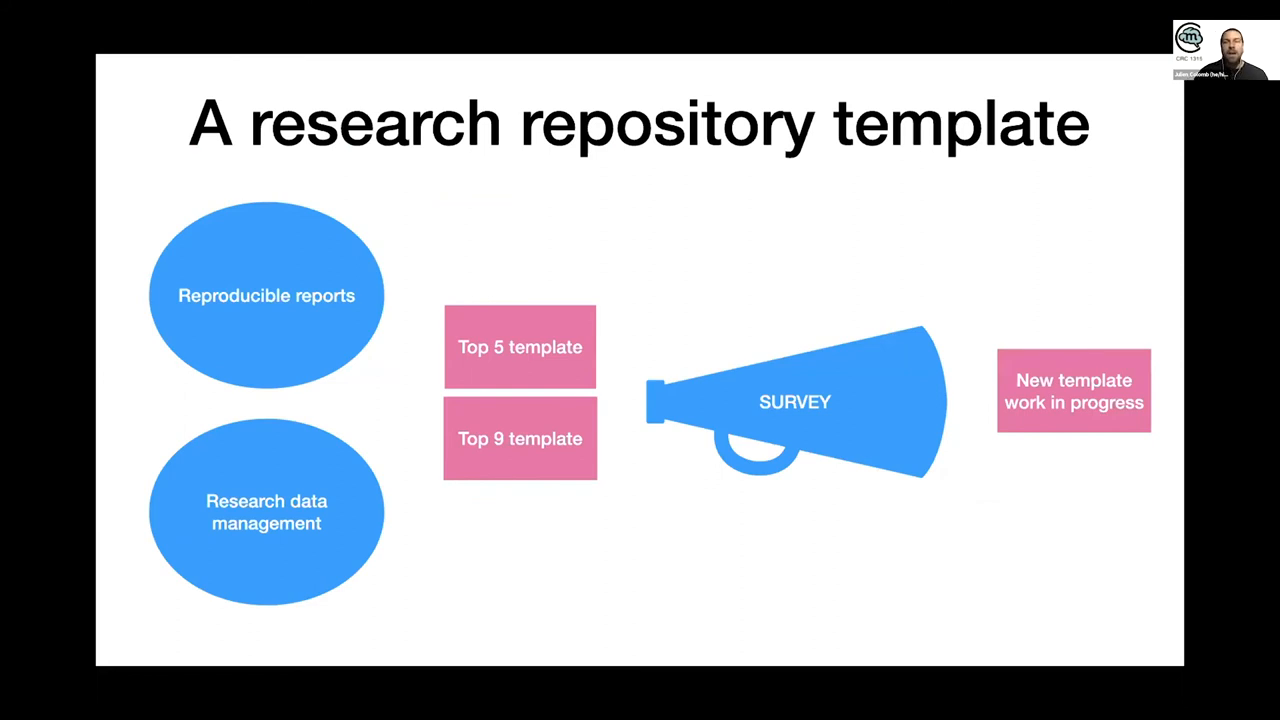
- Advance to the tonic slide showing experiment, project and laboratory level folder structures
{"action": "key", "text": "Right"}
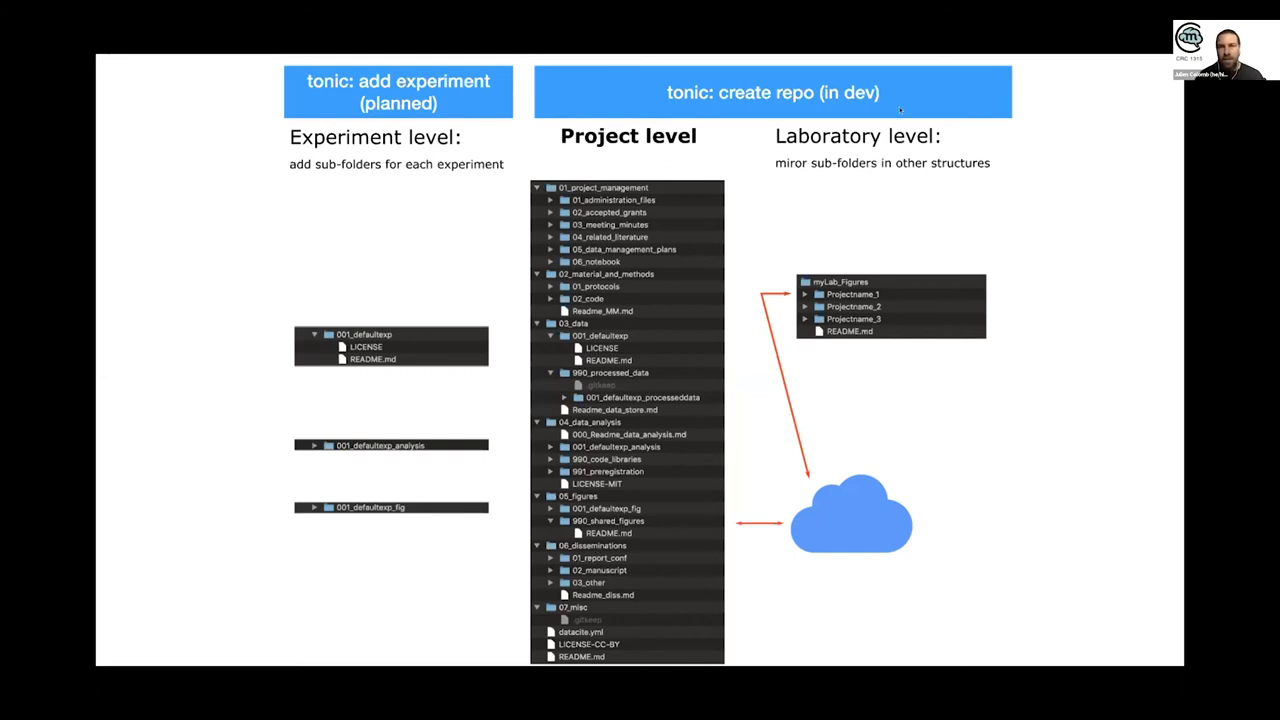
{"action": "mouse_move", "coordinate": [765, 268]}
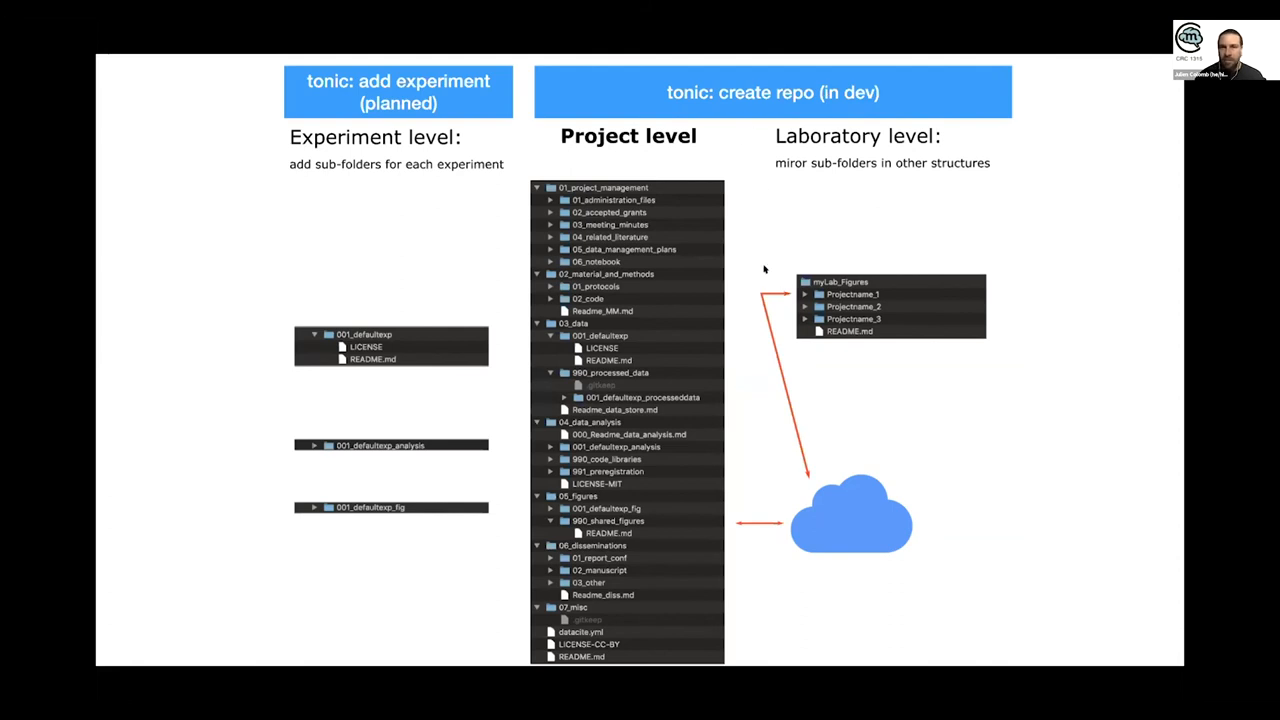
{"action": "mouse_move", "coordinate": [742, 525]}
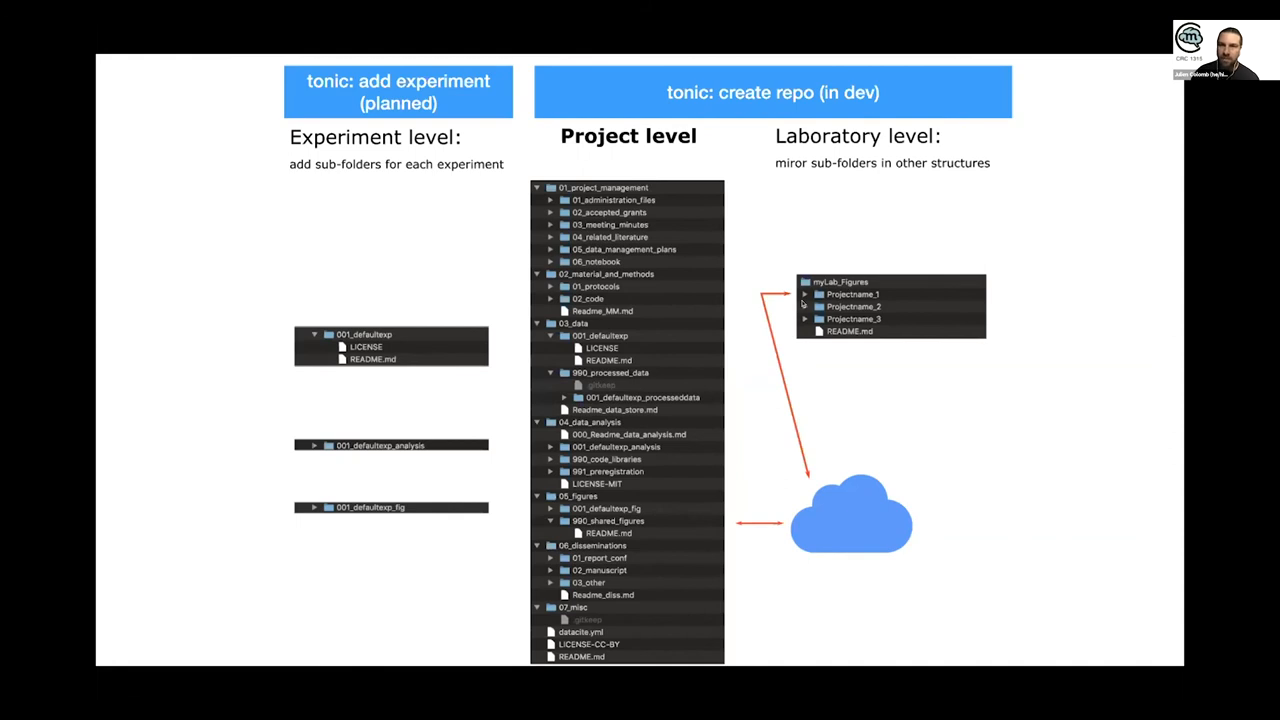
{"action": "mouse_move", "coordinate": [751, 182]}
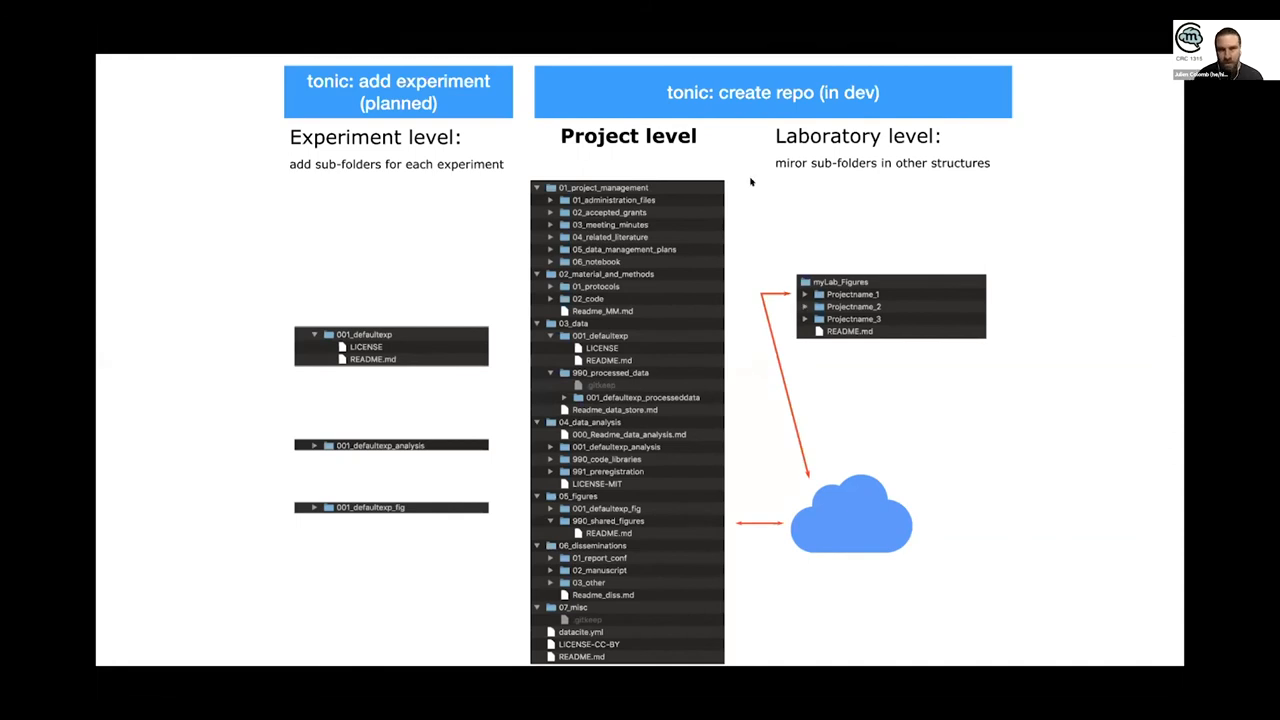
{"action": "mouse_move", "coordinate": [620, 184]}
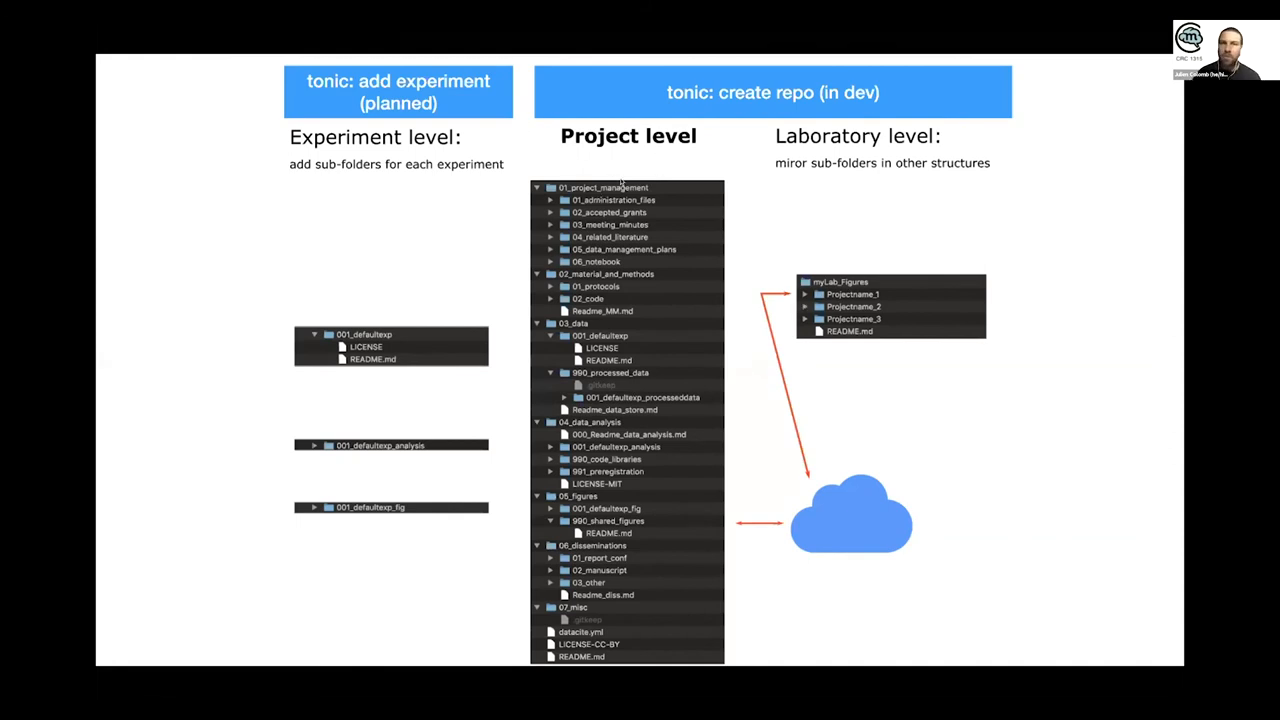
{"action": "mouse_move", "coordinate": [755, 193]}
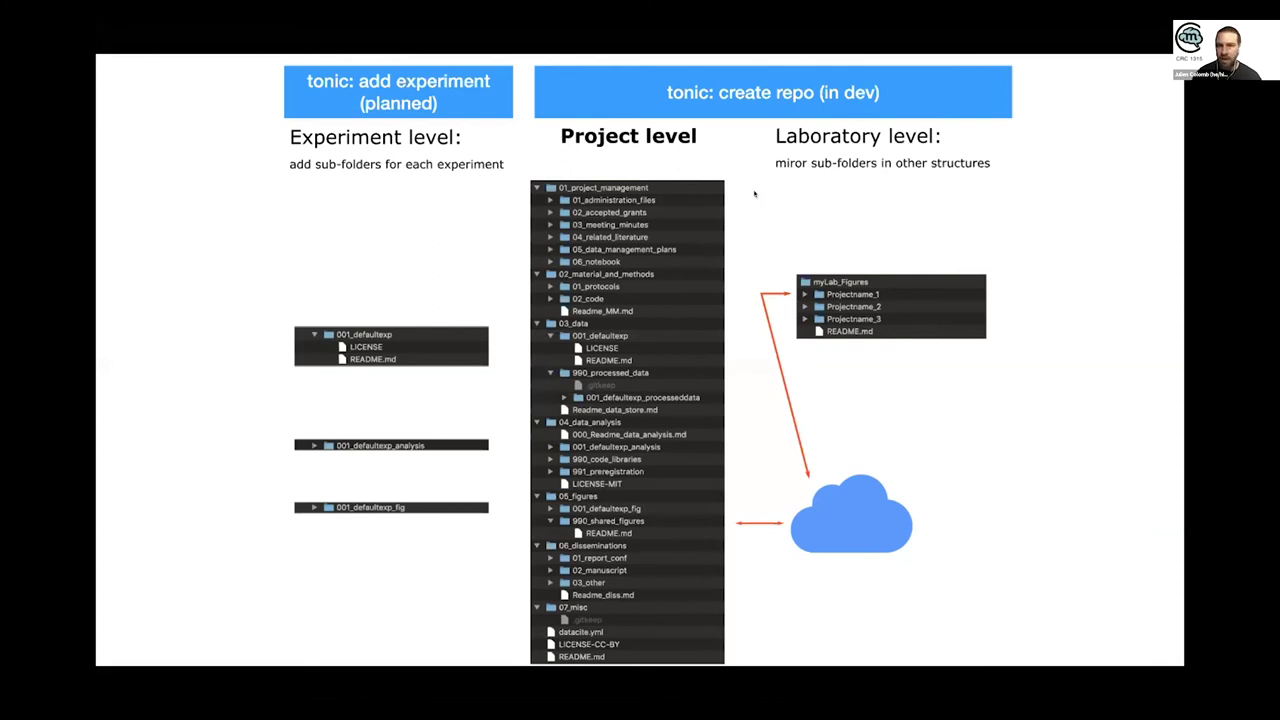
{"action": "mouse_move", "coordinate": [803, 291]}
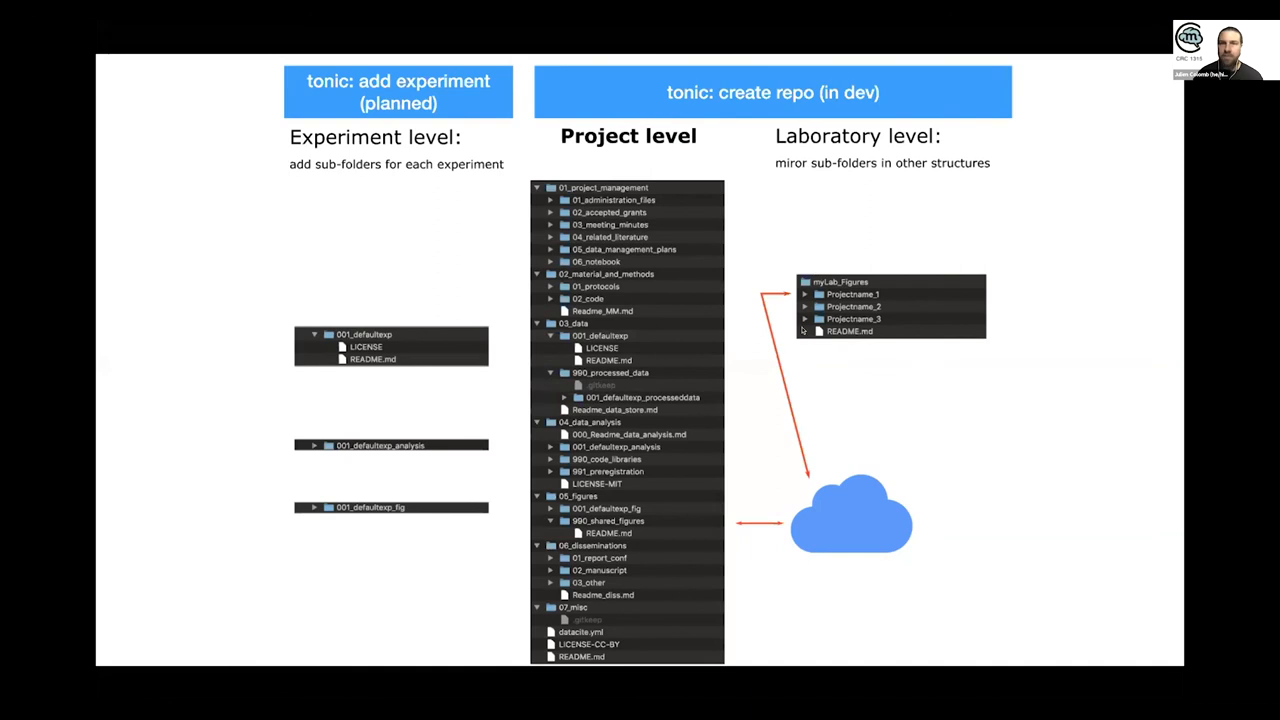
{"action": "mouse_move", "coordinate": [801, 330]}
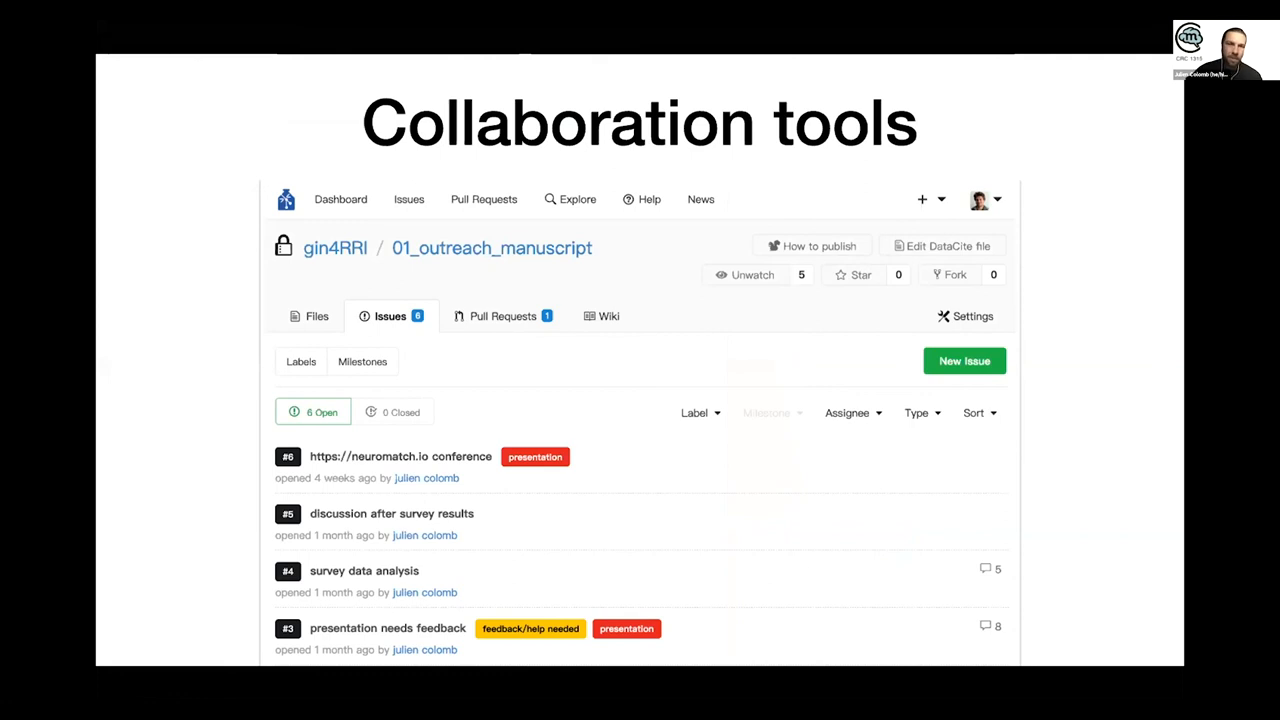
- Advance to the closing slide with contact links, blog post and second survey
{"action": "key", "text": "right"}
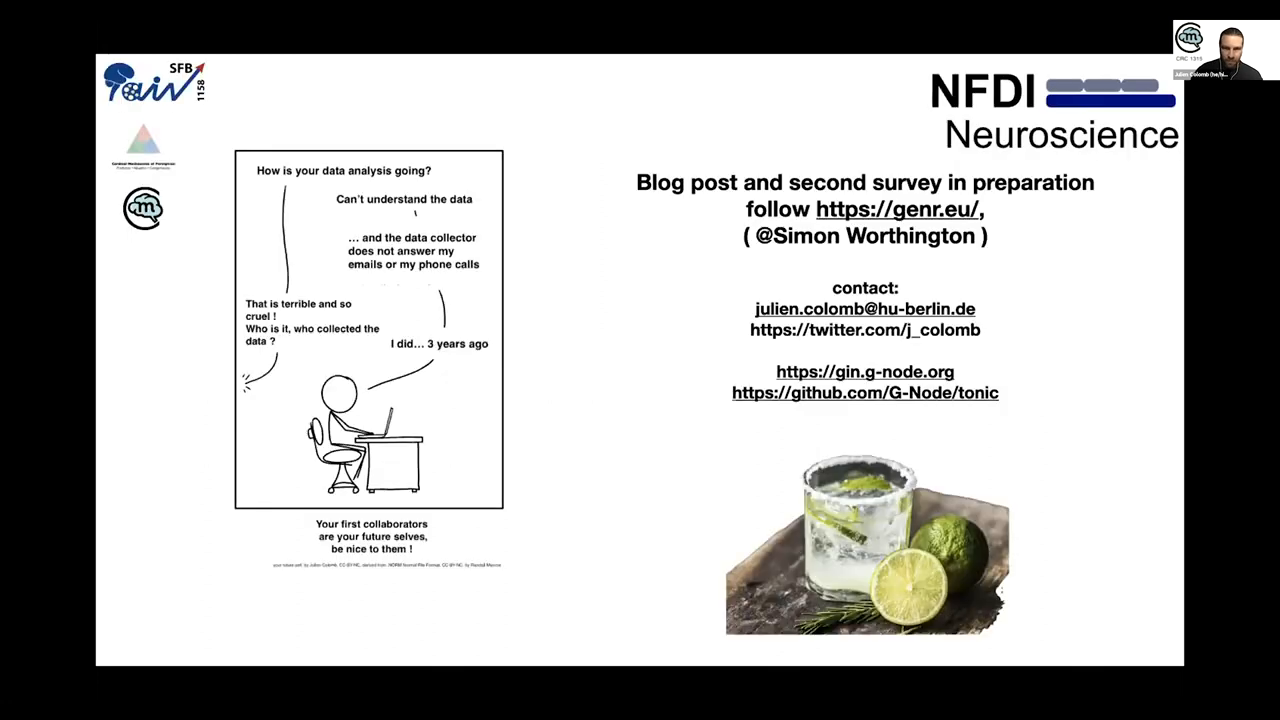